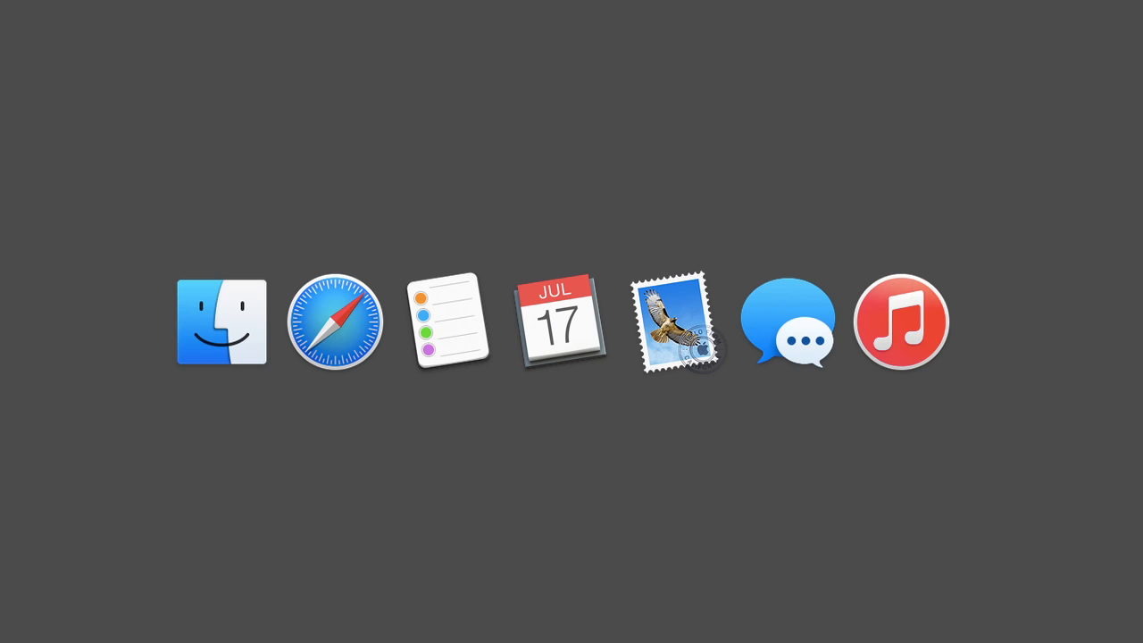
- Summon Lacona's empty command prompt over the macOS desktop
click(555, 321)
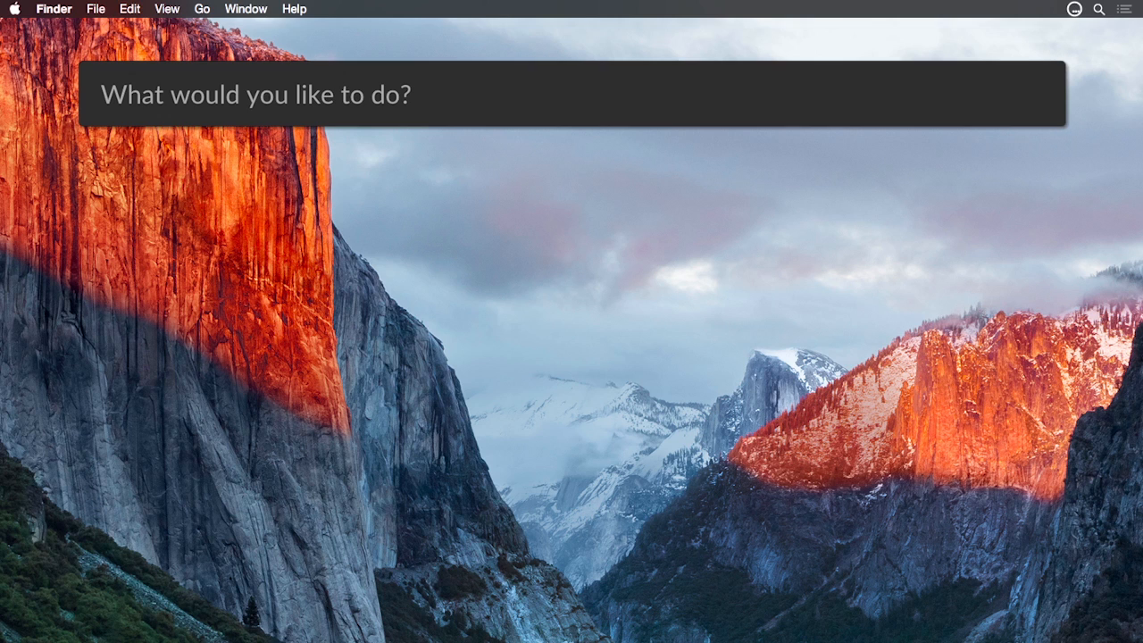
- Create the reminder 'Launch the Kickstarter' for next Tuesday at 3 pm, then begin an 'open notes' request
click(104, 94)
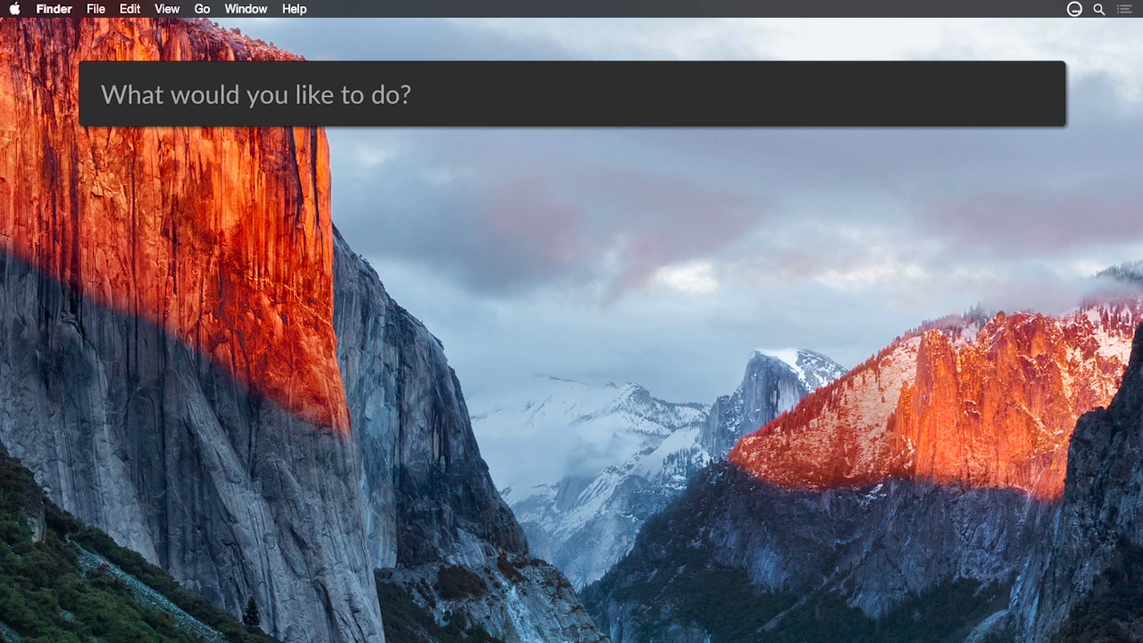
text(remind me to)
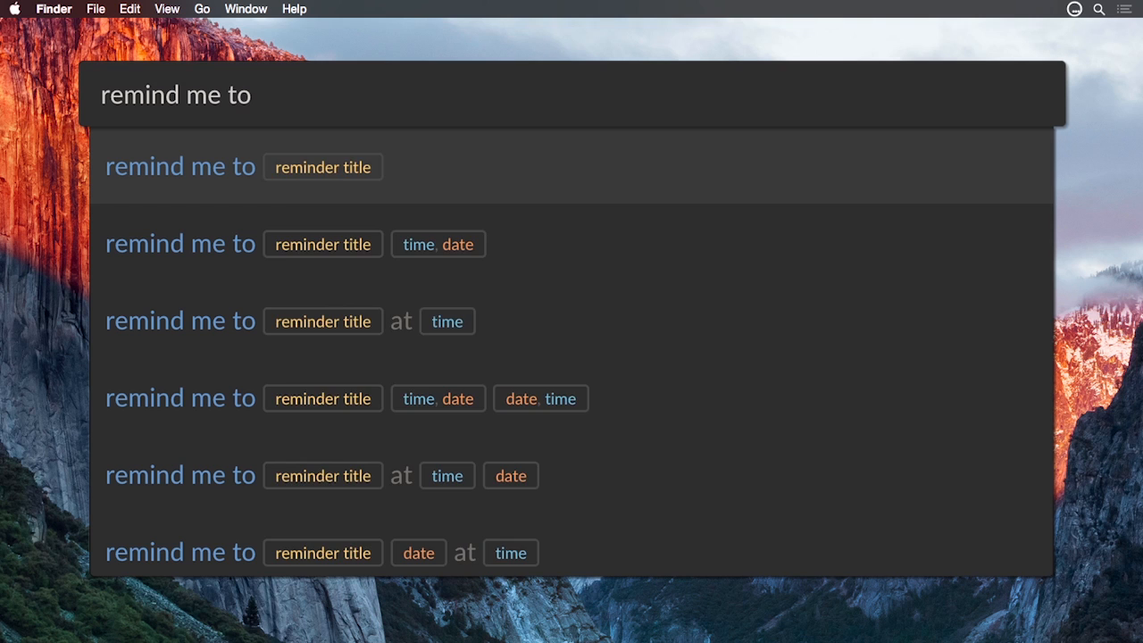
text(Launch the Kick)
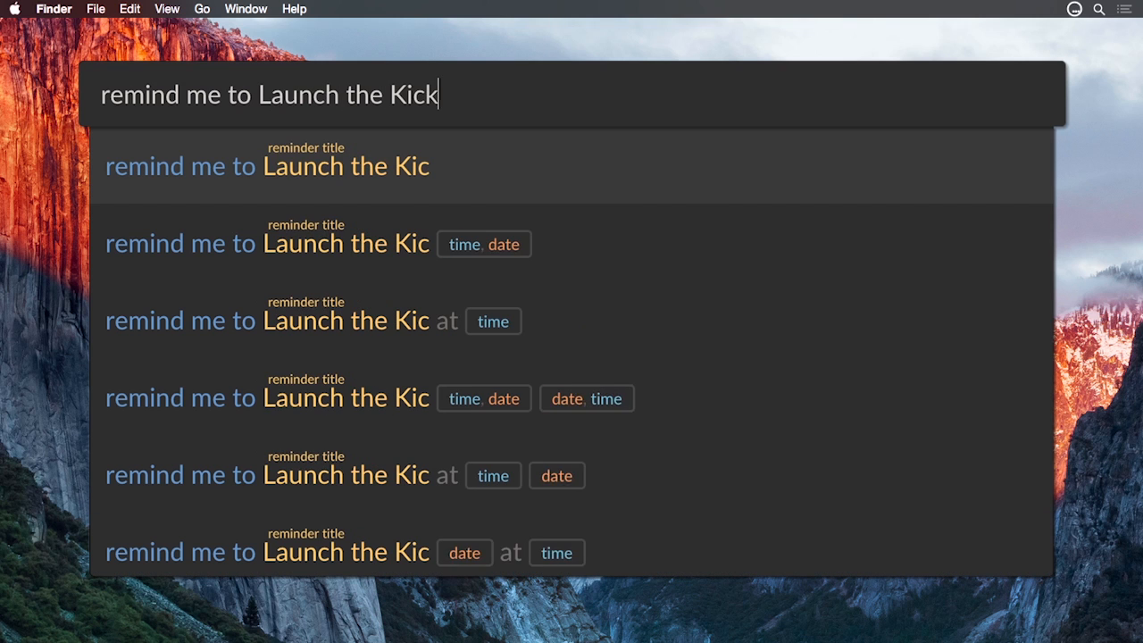
text(starter next)
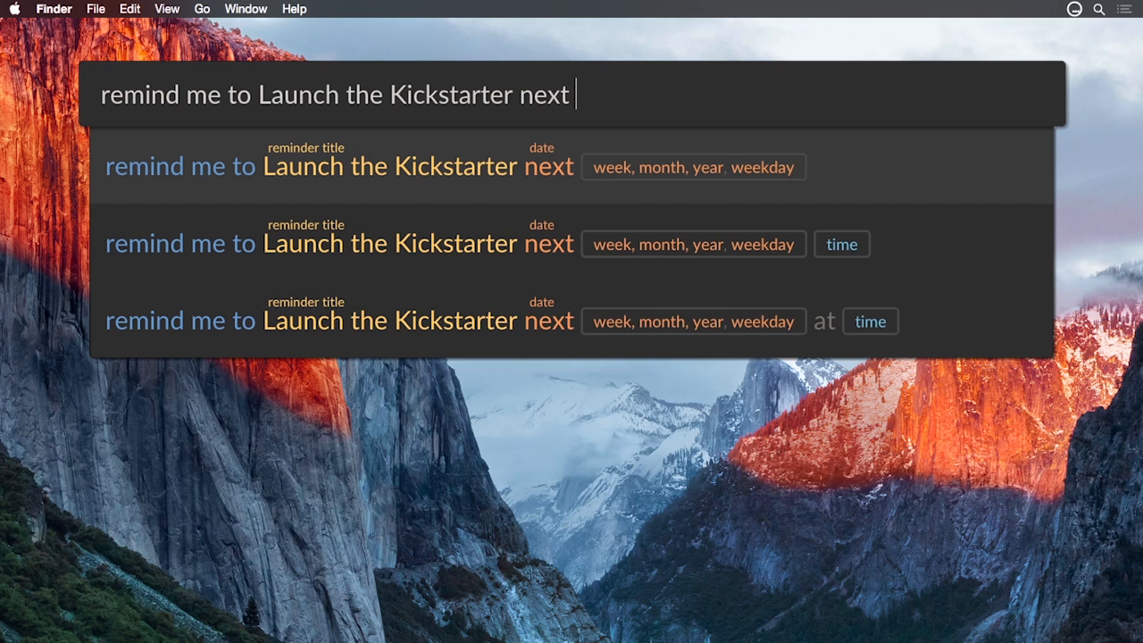
text(Tuesday at 3pm)
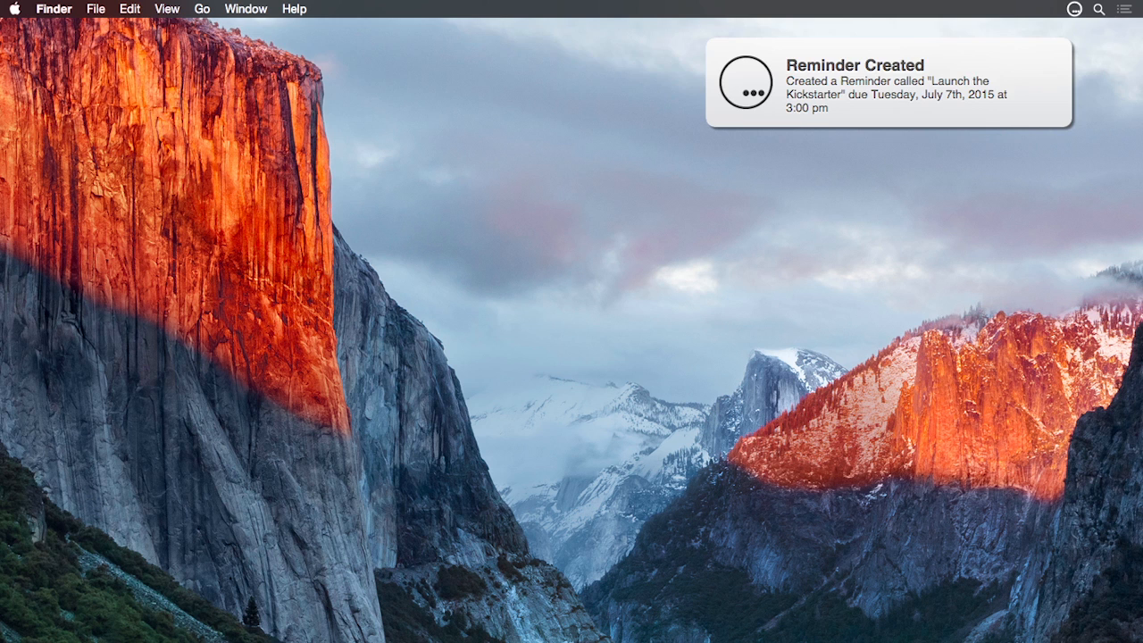
text(open n)
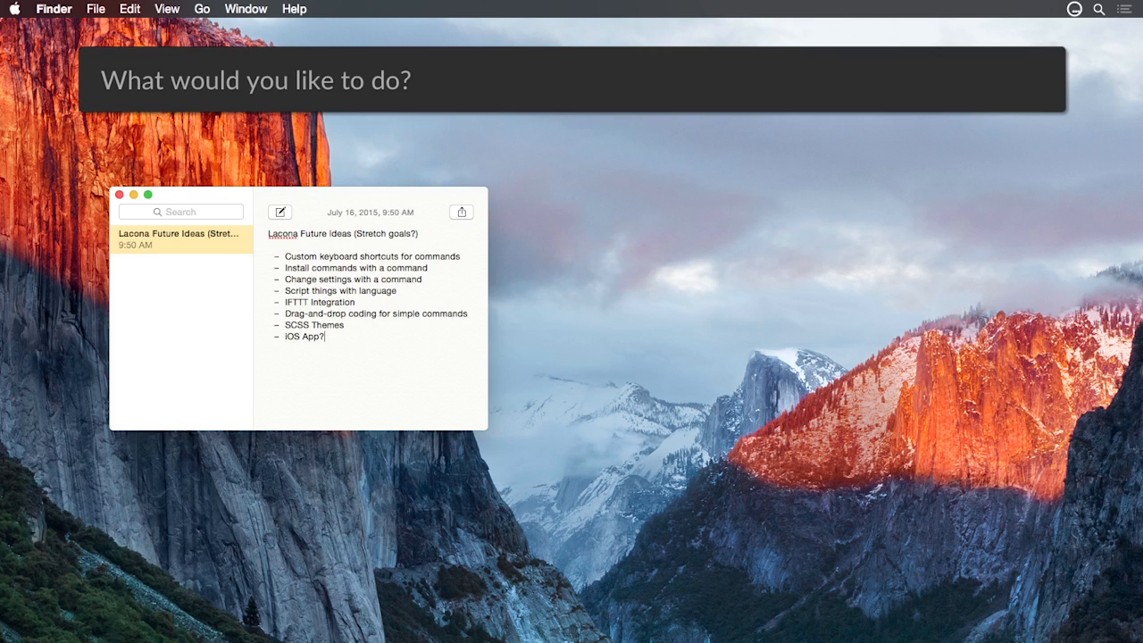
- Open the lacona-logo.png image, the Lacona Twitter profile and Google
text(open lacona)
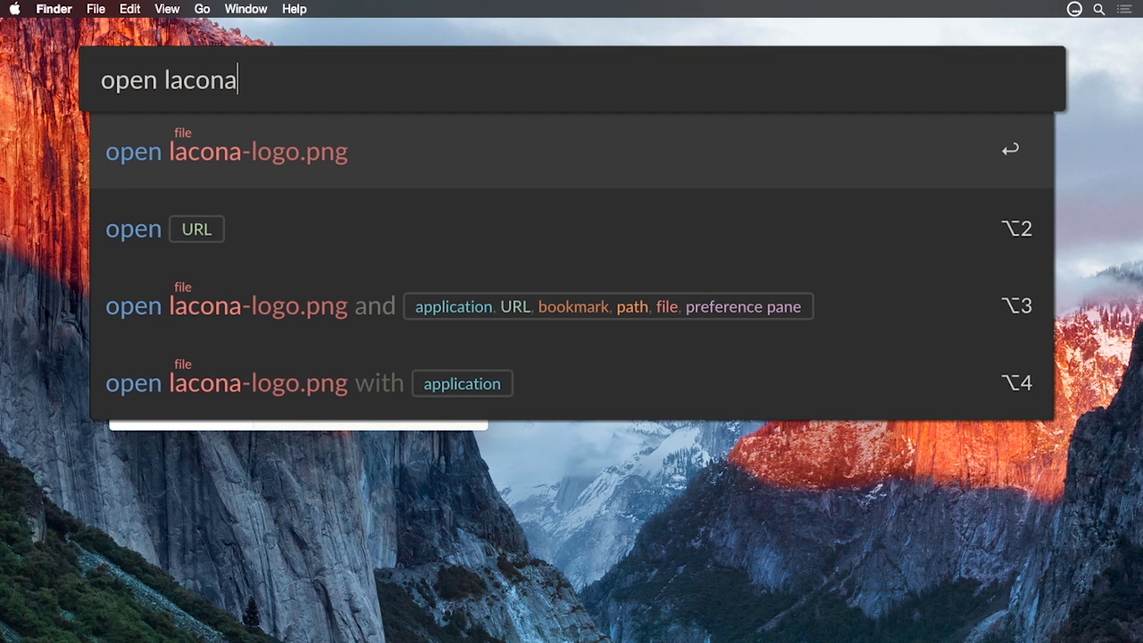
key(enter)
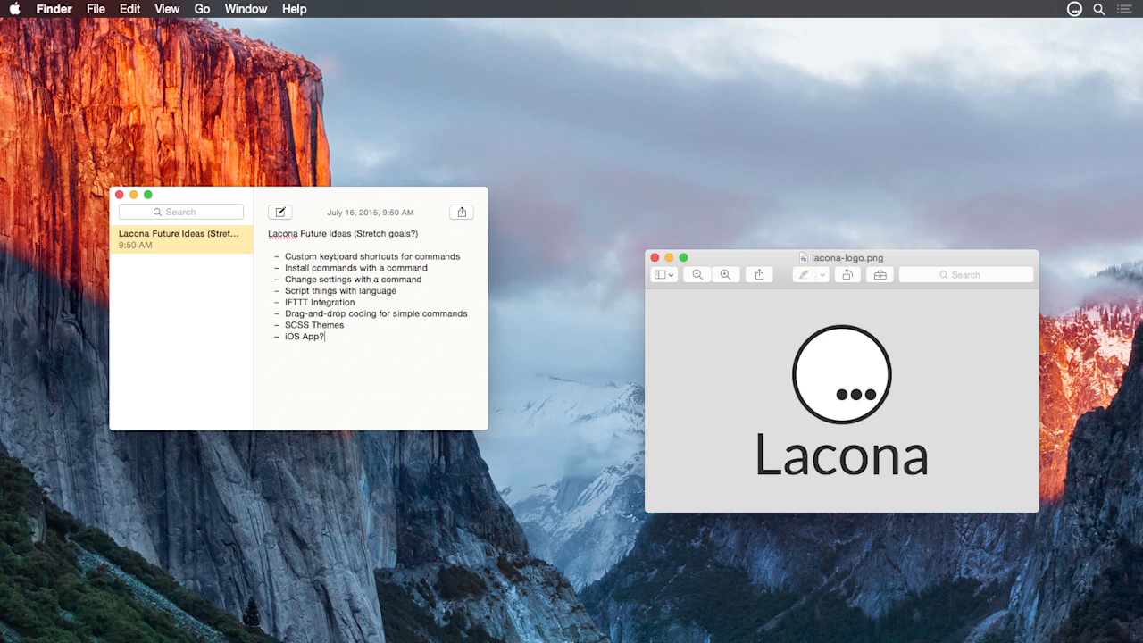
text(open t)
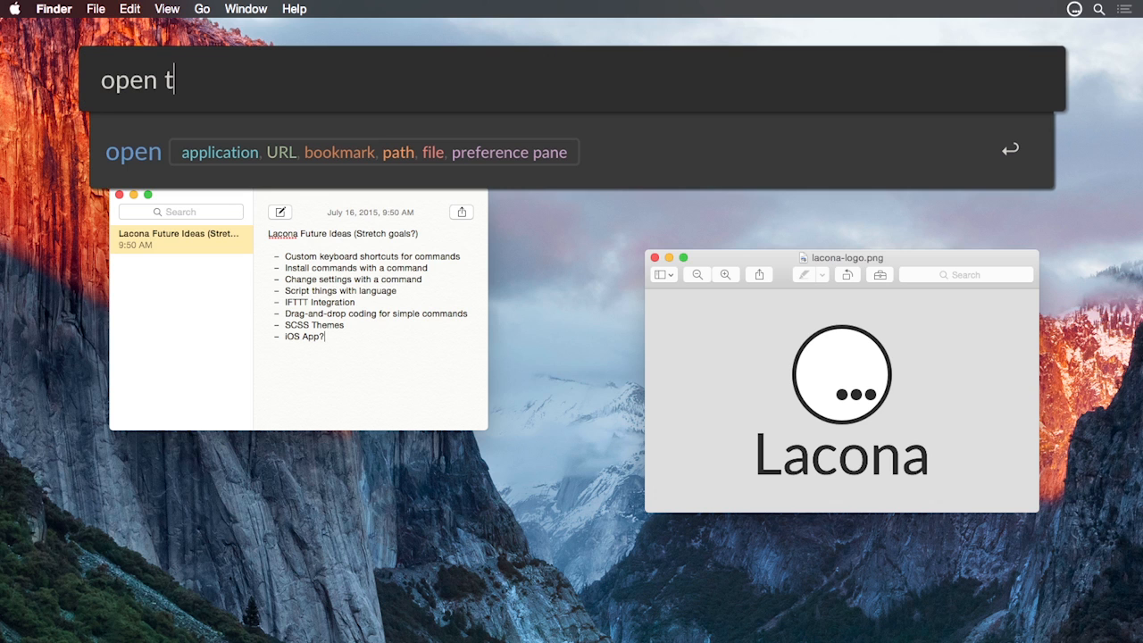
key(Return)
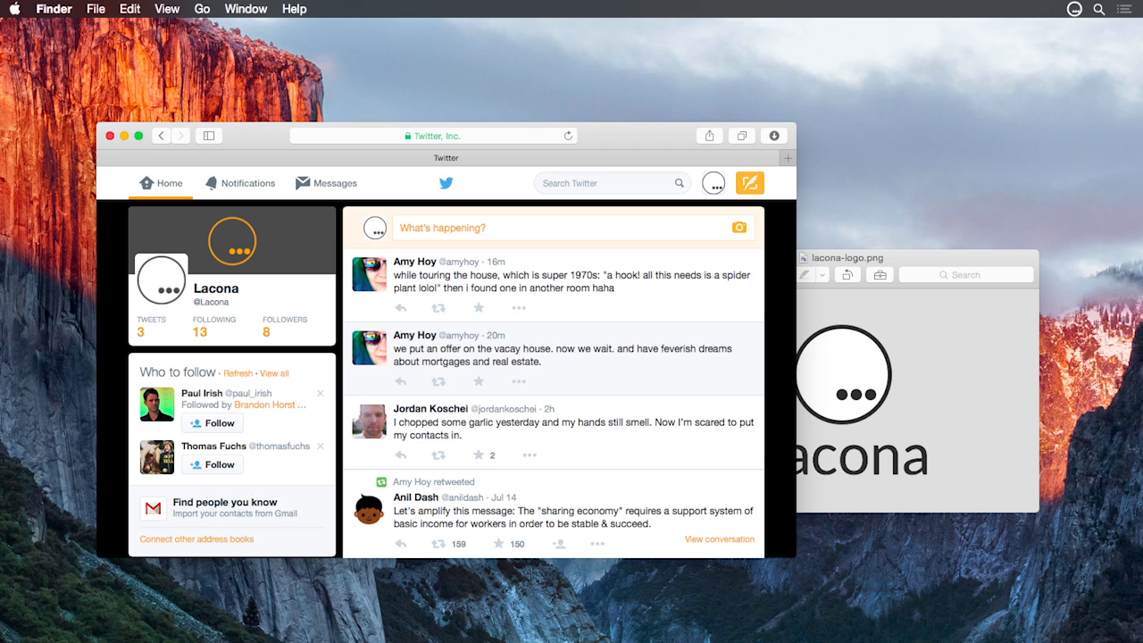
text(goo)
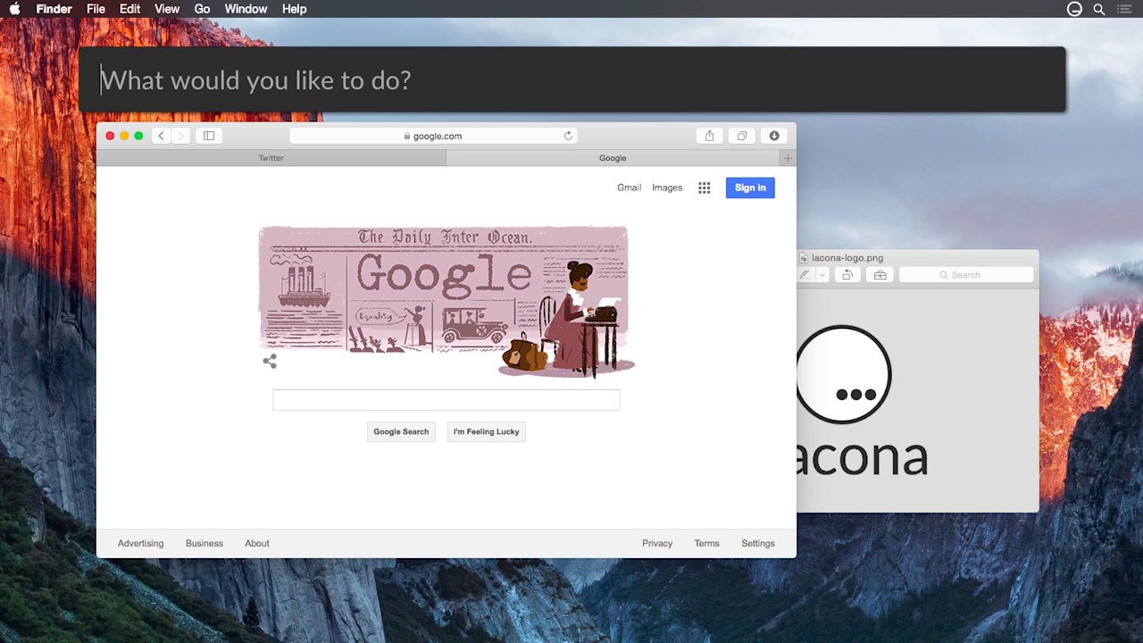
- Open Gmail, Reminders and Calendar together, then kickstarter.com in Chrome
text(open Gmail and Reminders and)
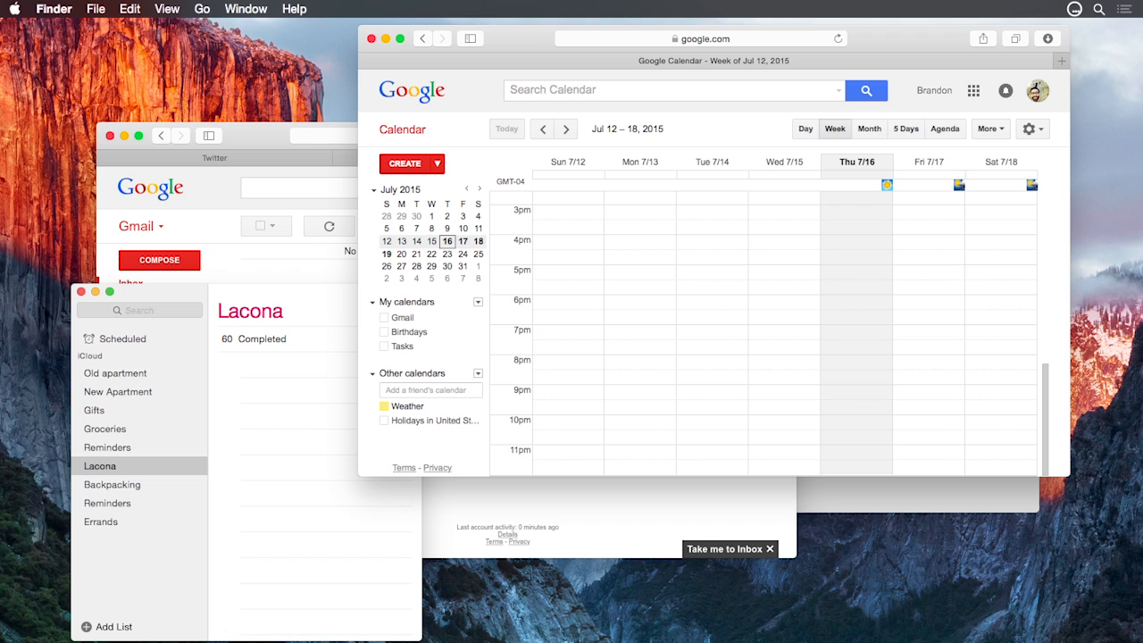
text(open)
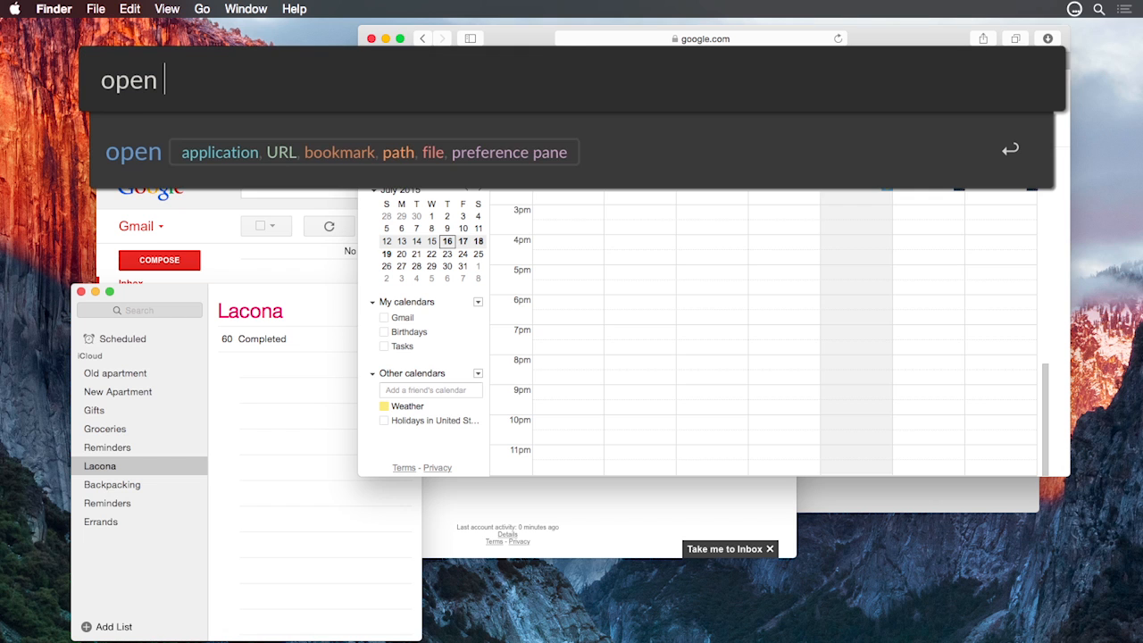
text(kickstarter.com in chrome)
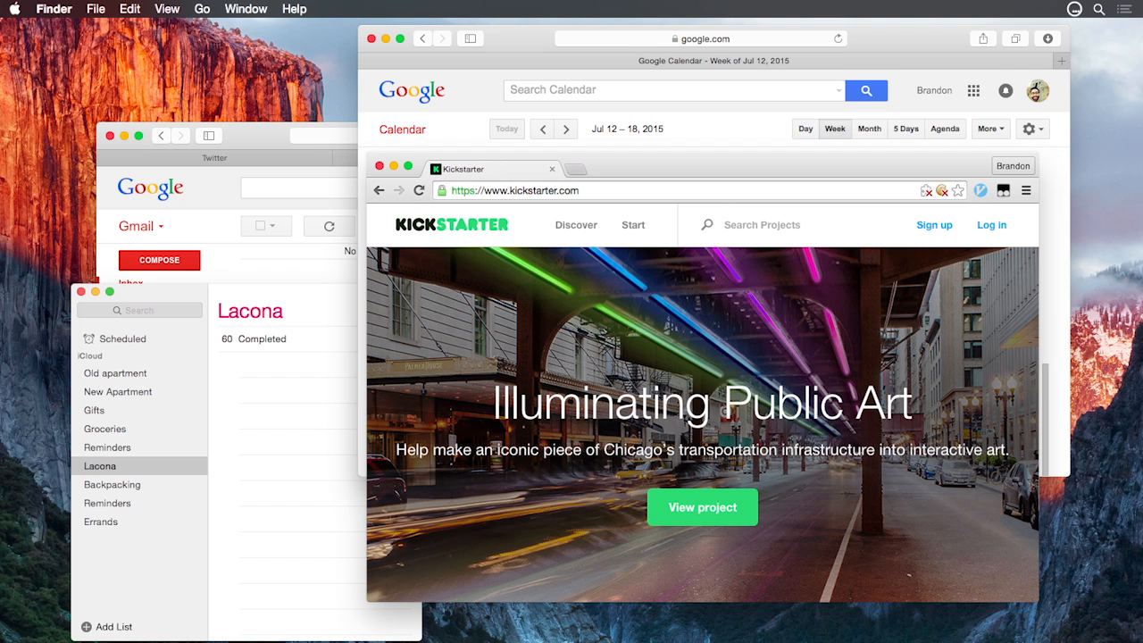
- Run a Google search for 'best travel pack'
text(search Wikipedia for TNMT)
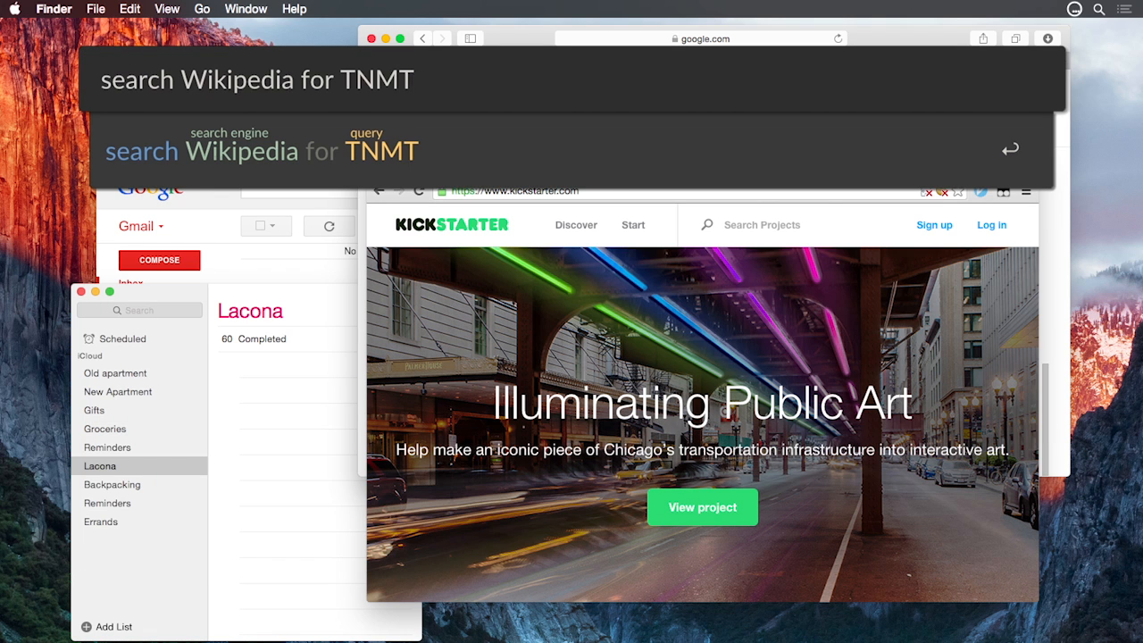
text(google best t)
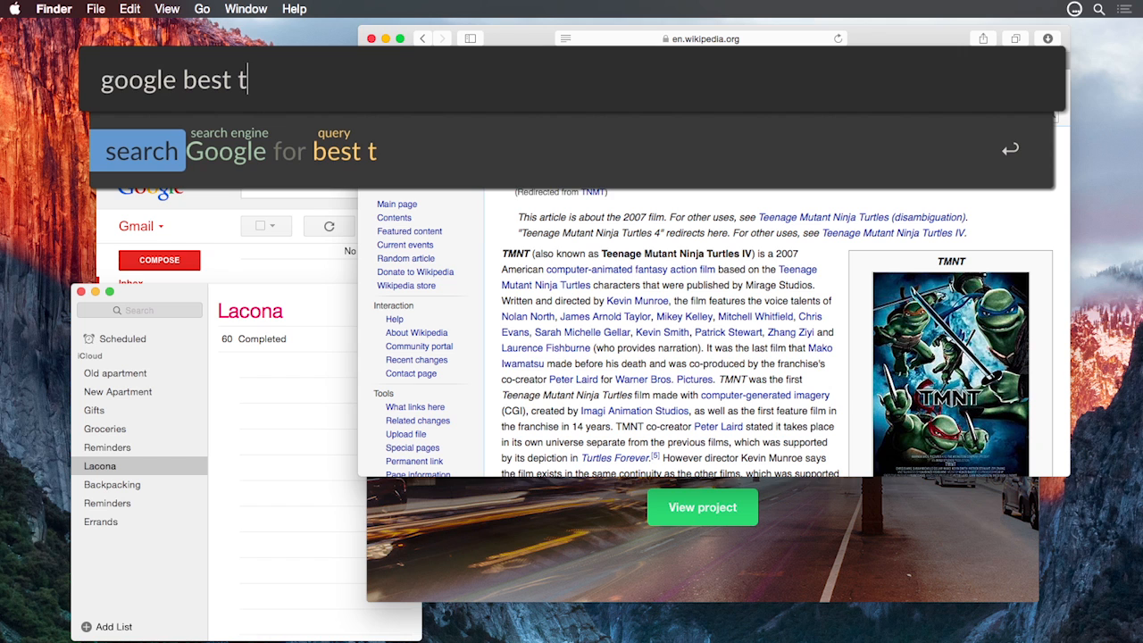
text(ravel pack)
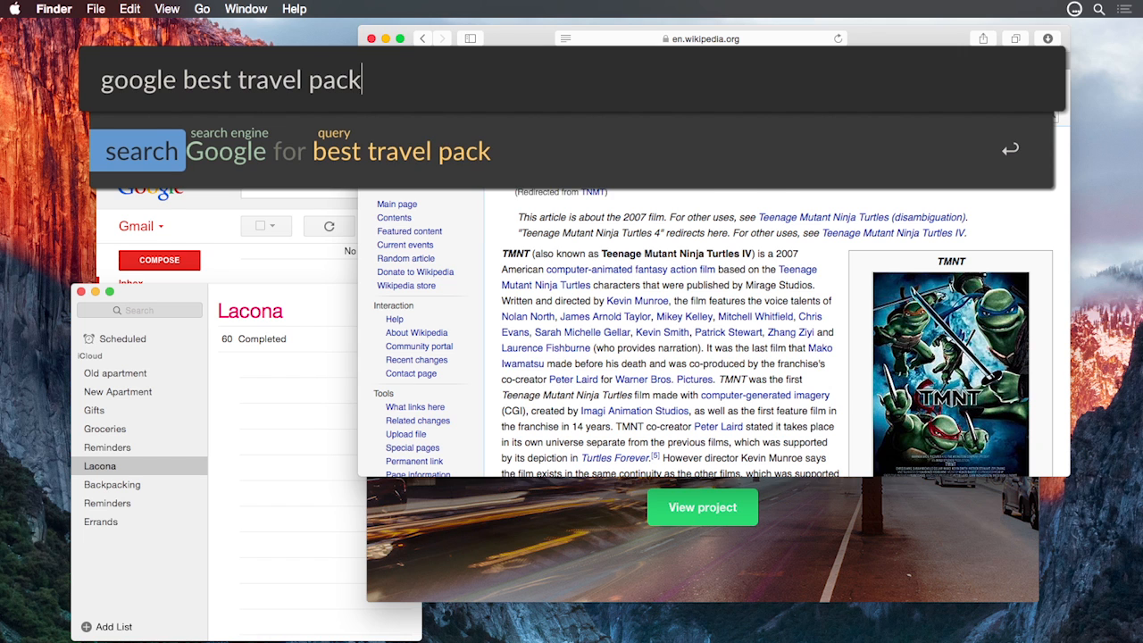
key(enter)
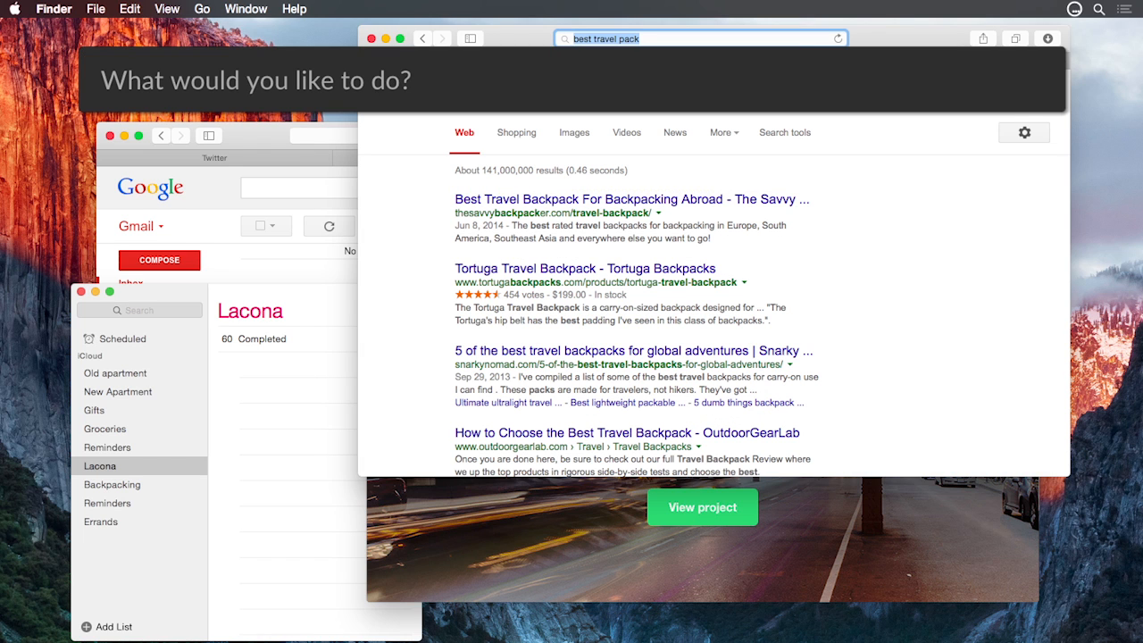
- Search Amazon and eBay together for 'avengers'
text(search amazon and)
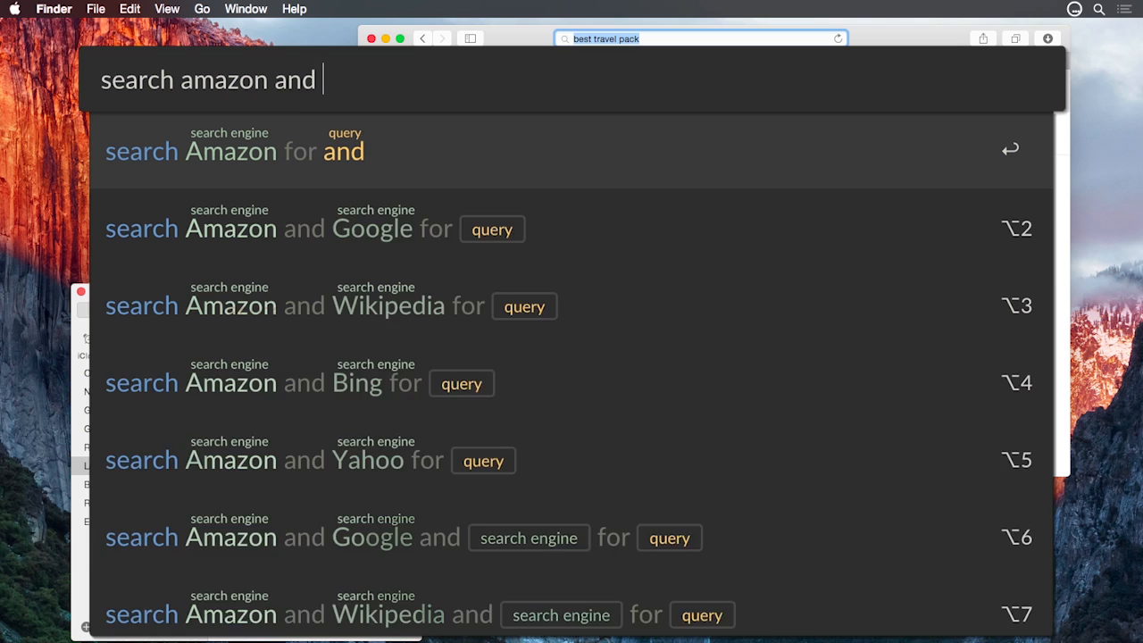
text(ebay for avengers)
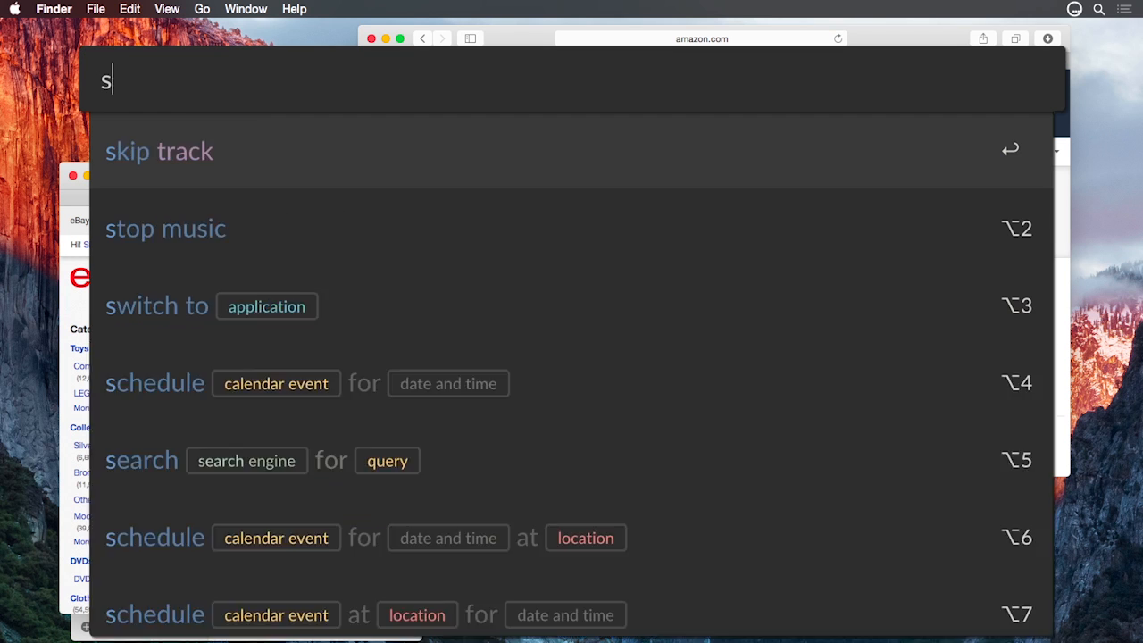
- Schedule dinner with Vicky at The Friendly Toast at 8pm tomorrow
text(chedule dinner with vicky at The Friendly Toast at 8pm tom)
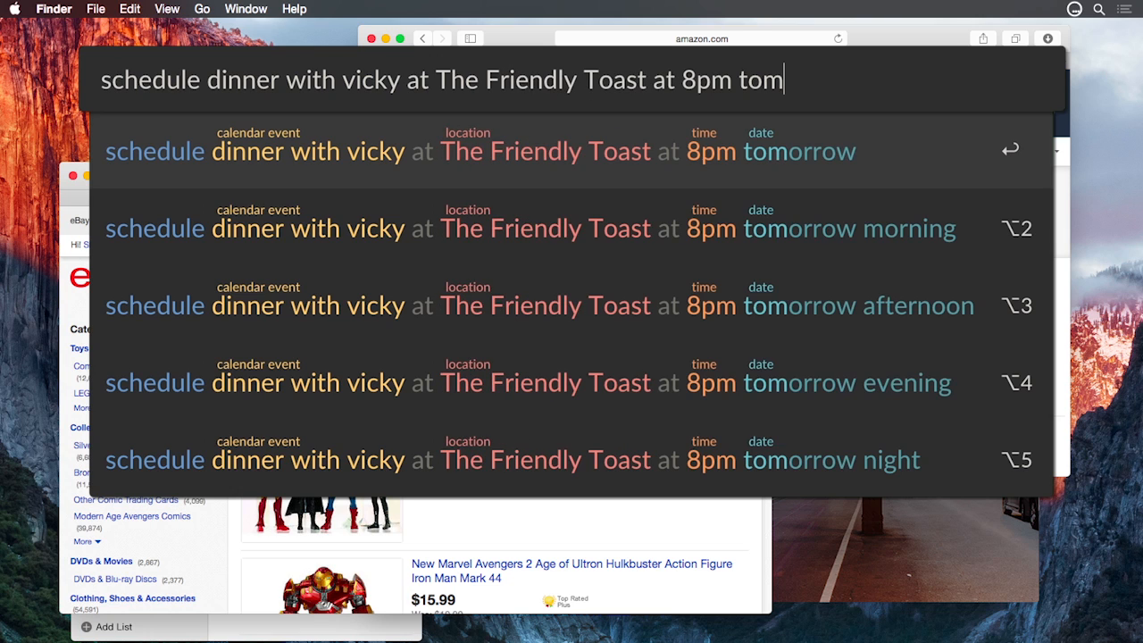
key(Return)
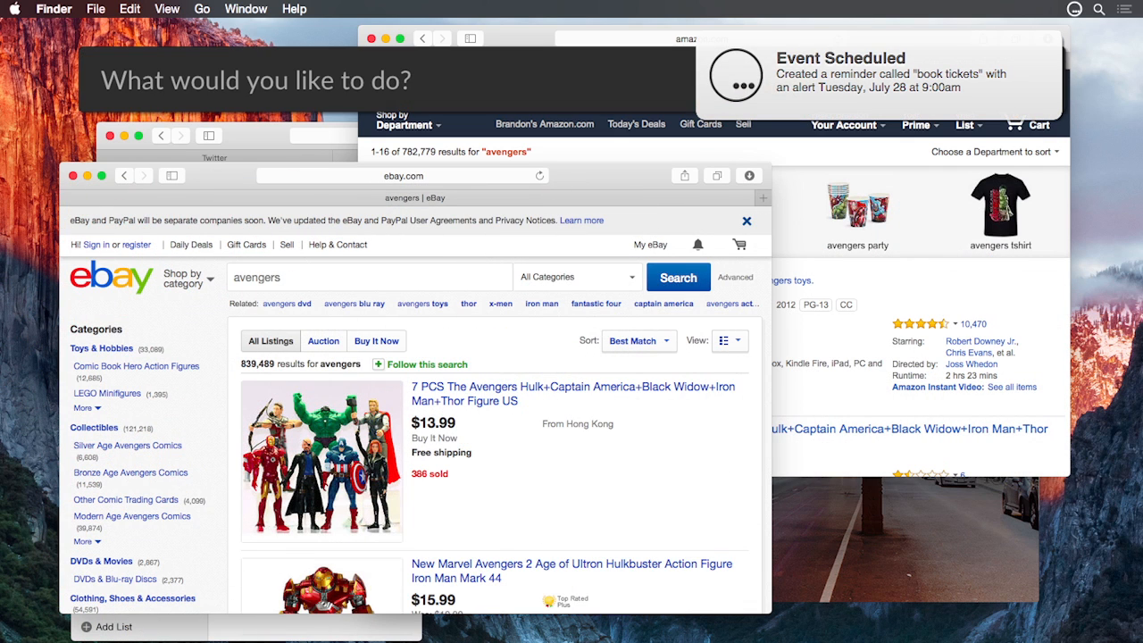
- Create a 'buy gifts' reminder two weeks before a birthday, then begin a 'schedule party' request
text(remind me to buy gifts 2 weeks before Tony)
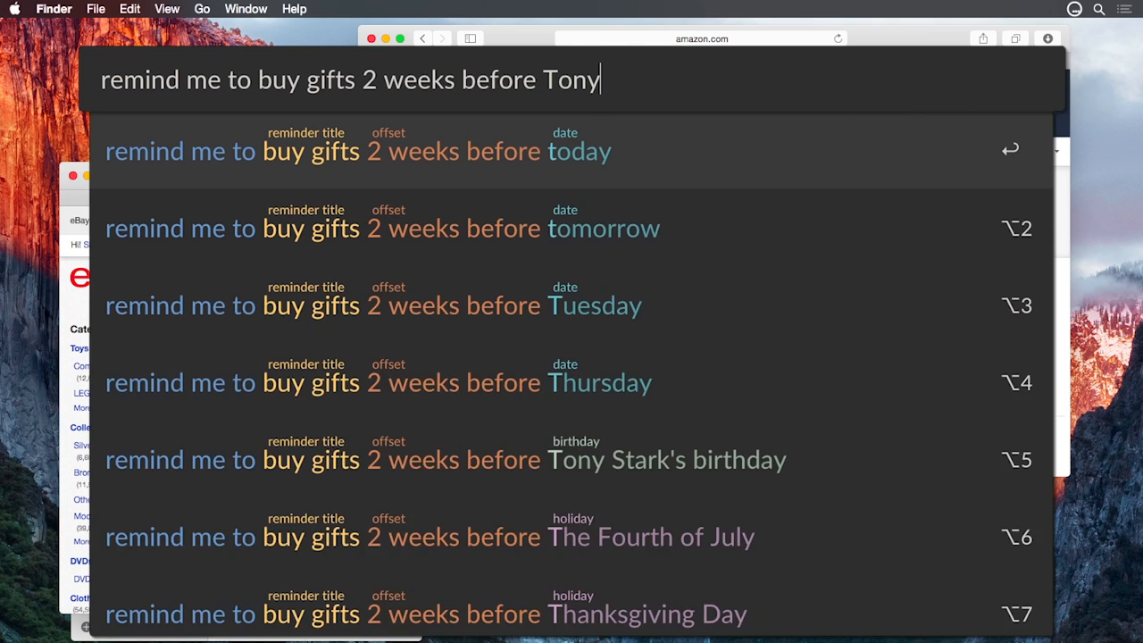
key(Return)
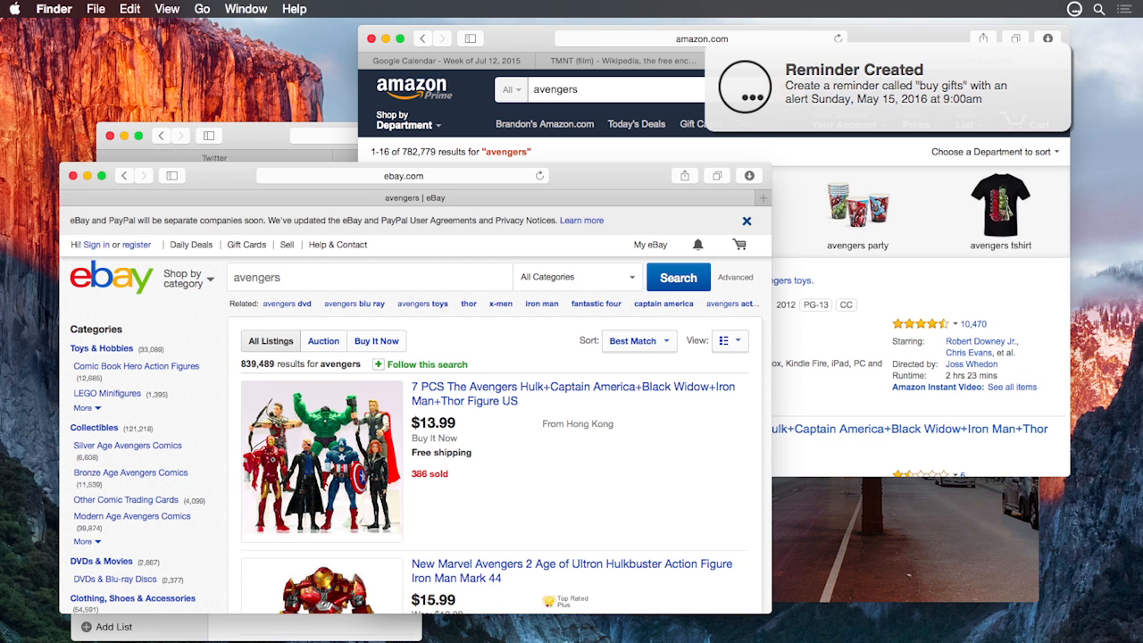
text(schedule party for)
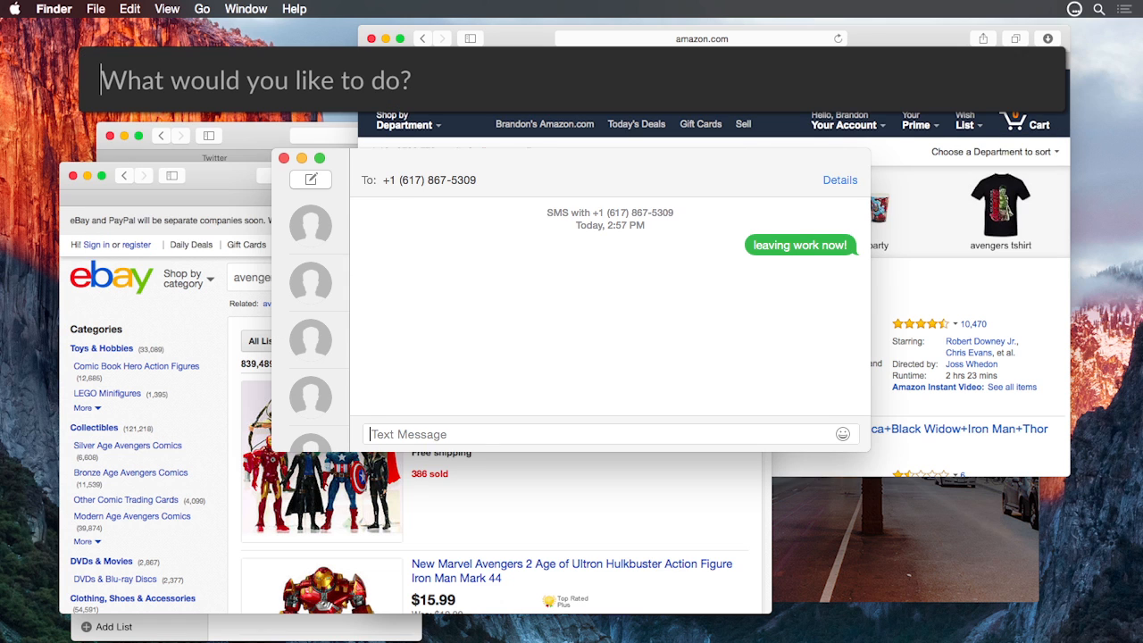
- Draft a 'Meeting Notes' email to Tony, Steve and Bruce, then start a FaceTime call
text(email Meeting Notes to T)
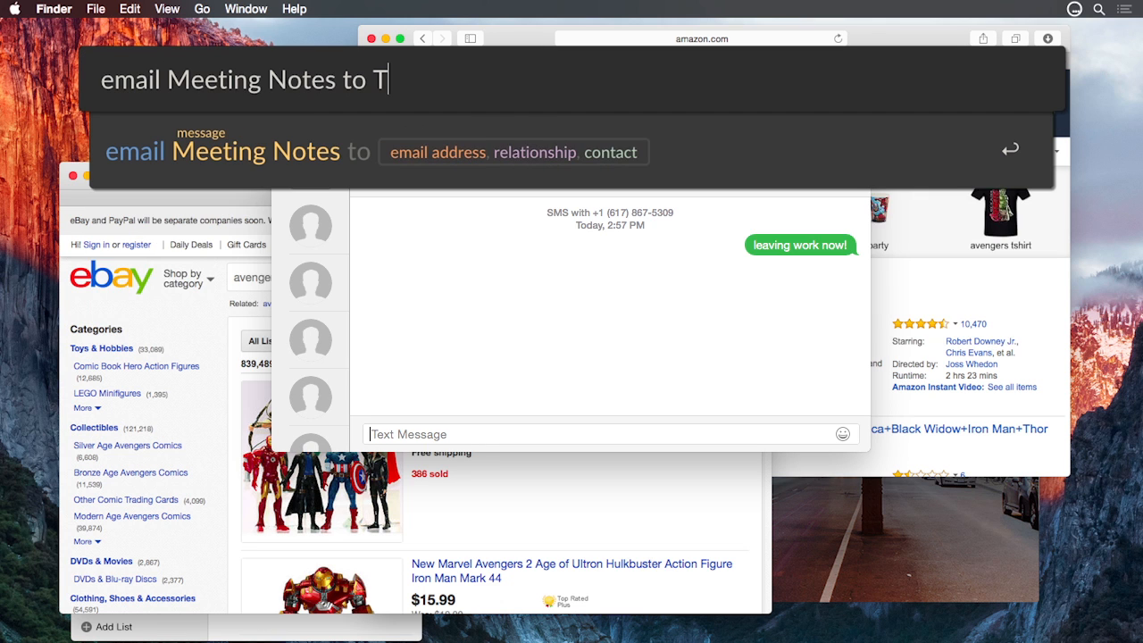
text(ony, Steve, and Bruce)
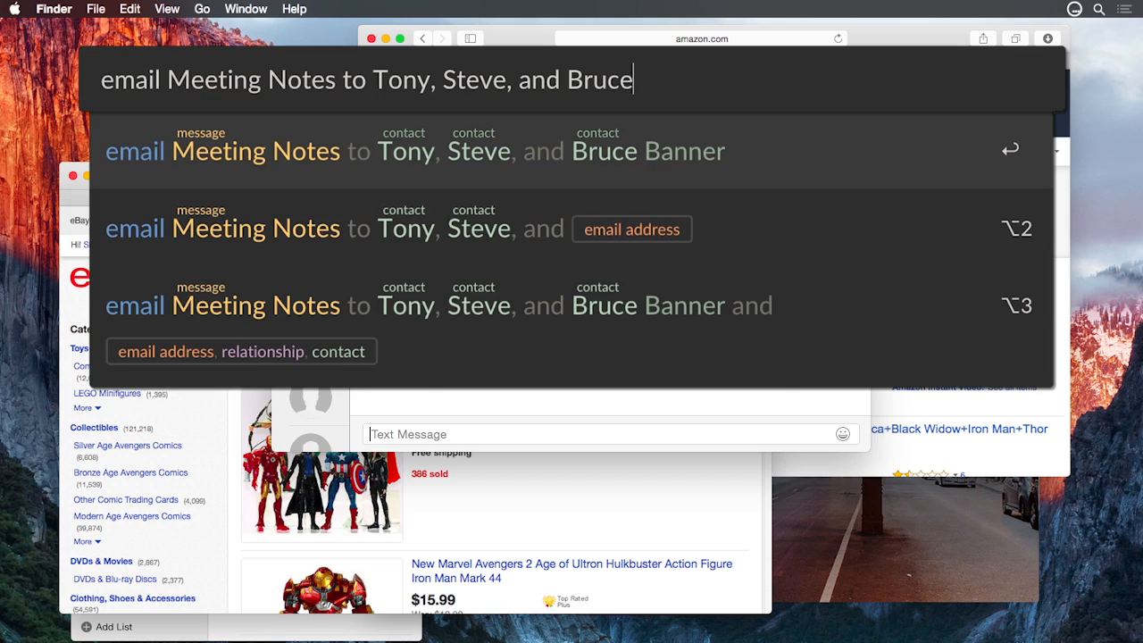
text(fa)
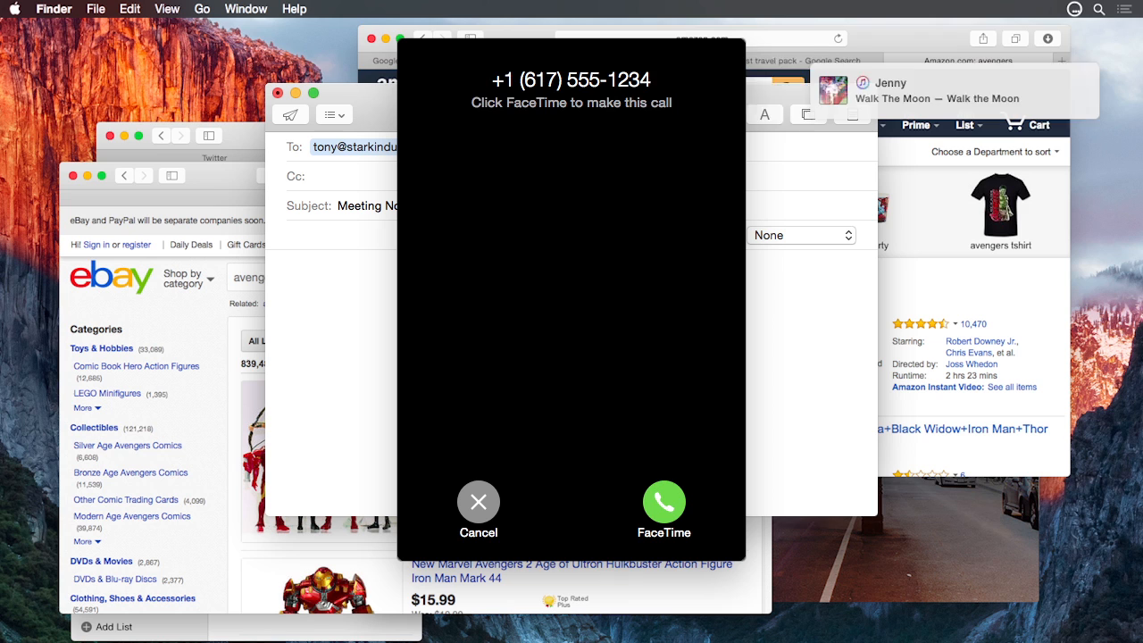
- Play music by Walk The Moon, then begin an 'open lacona' request
text(play n)
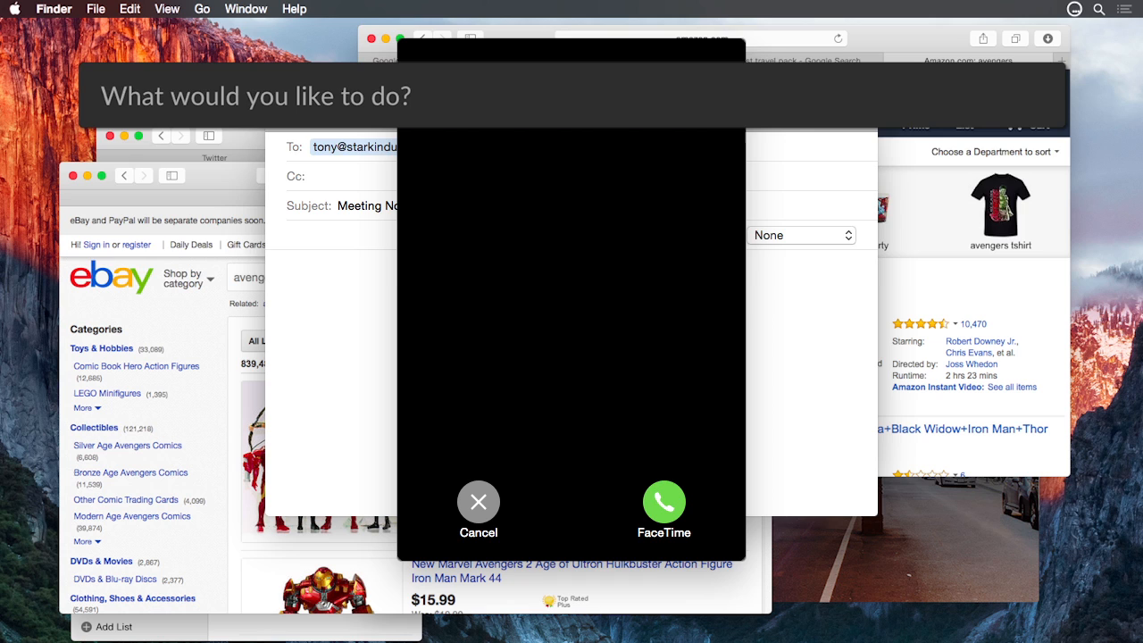
text(open lacona.i)
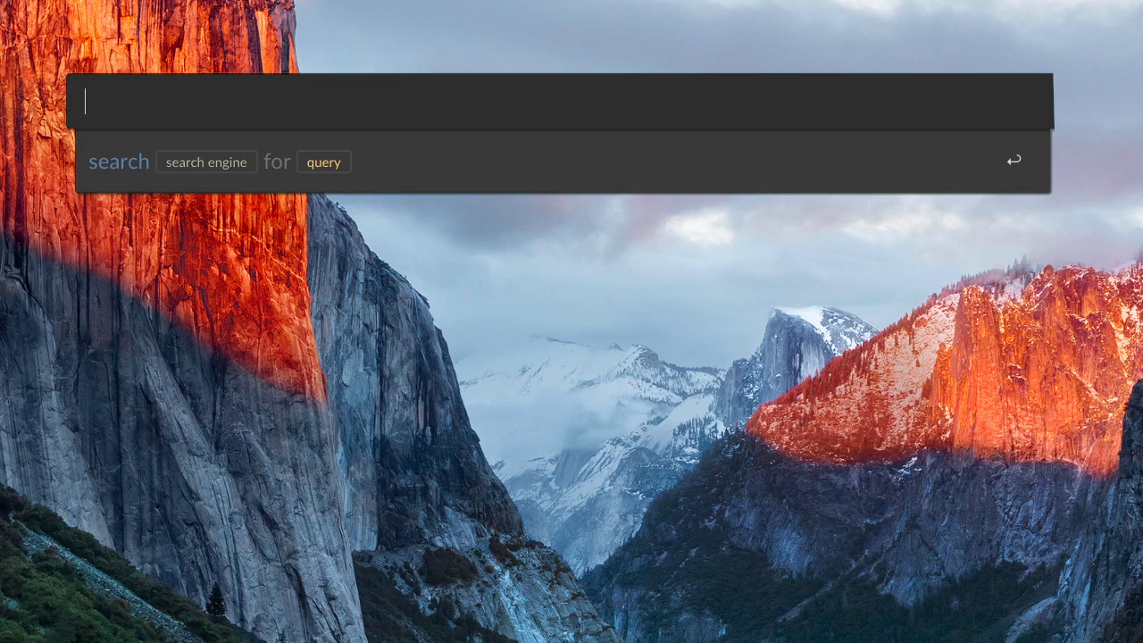
- Search Google for pictures of cats, then Yandex in Russian with 'найти в Яндексе фотографии котов'
text(search Google for pictures of ca)
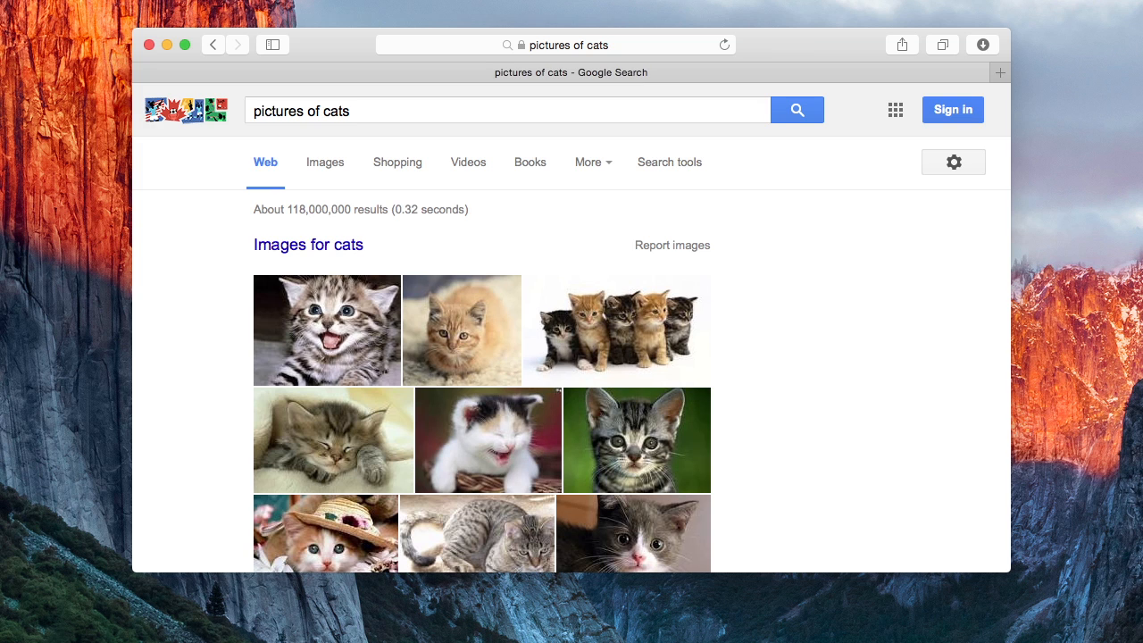
text(найти в Яндексе фотог)
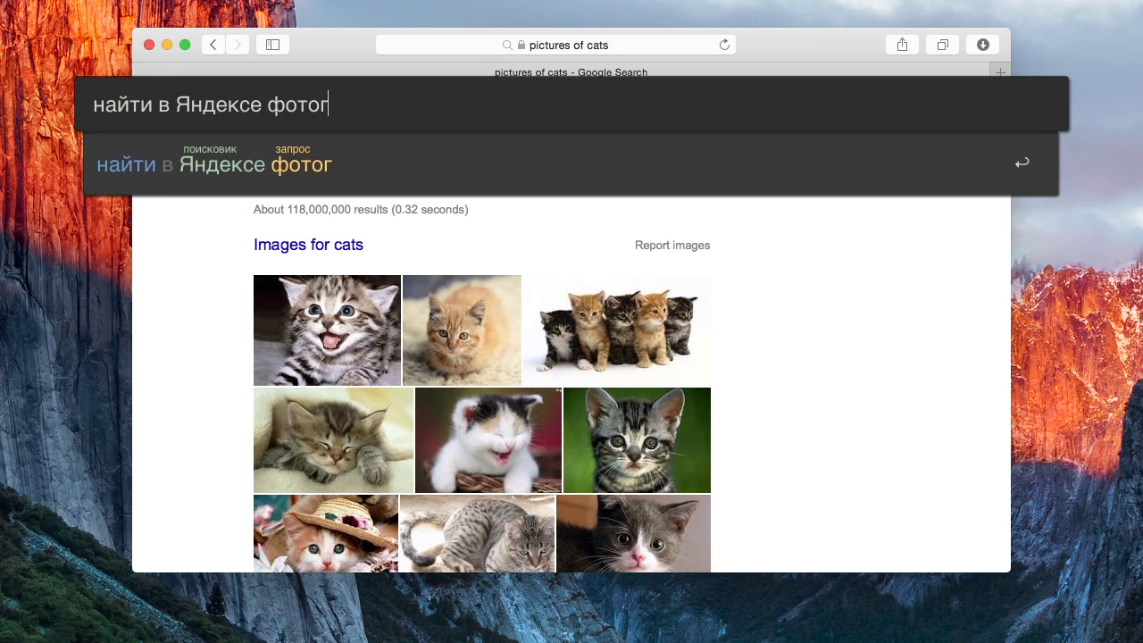
text(рафии котов)
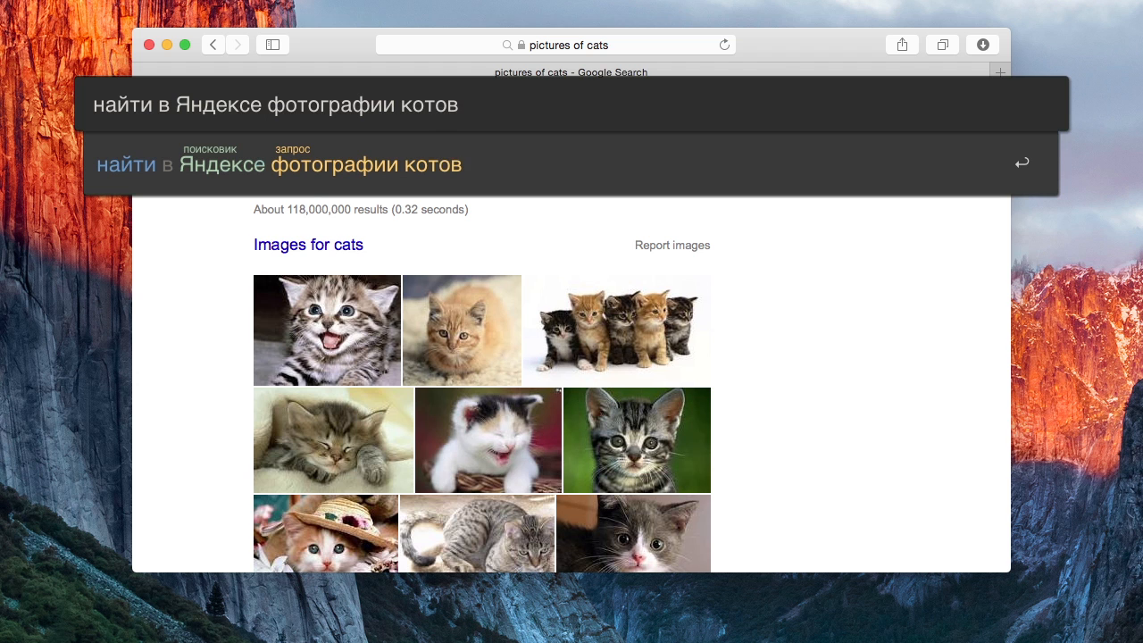